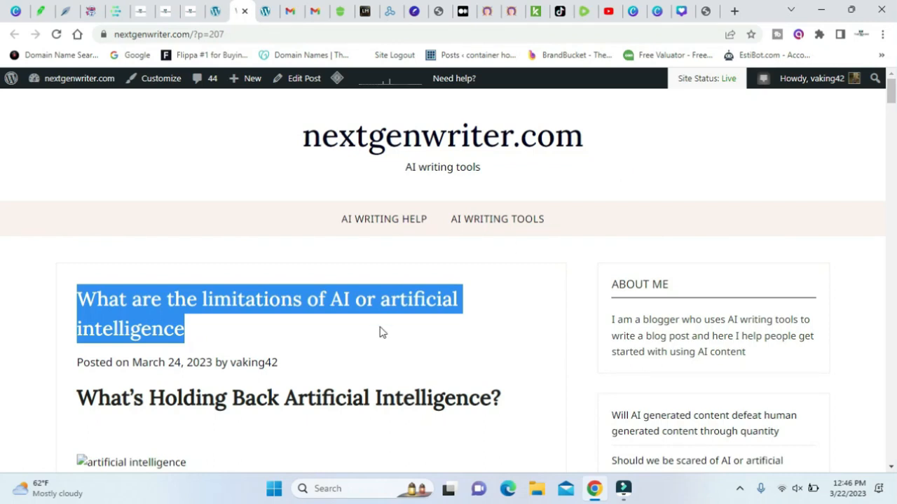
{"action": "scroll", "scroll_direction": "down", "scroll_amount": 3}
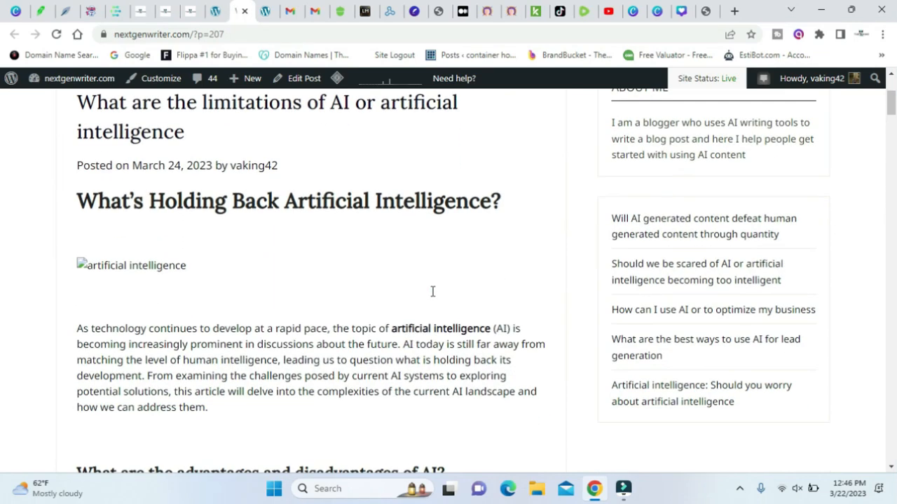
{"action": "scroll", "scroll_direction": "down", "scroll_amount": 3}
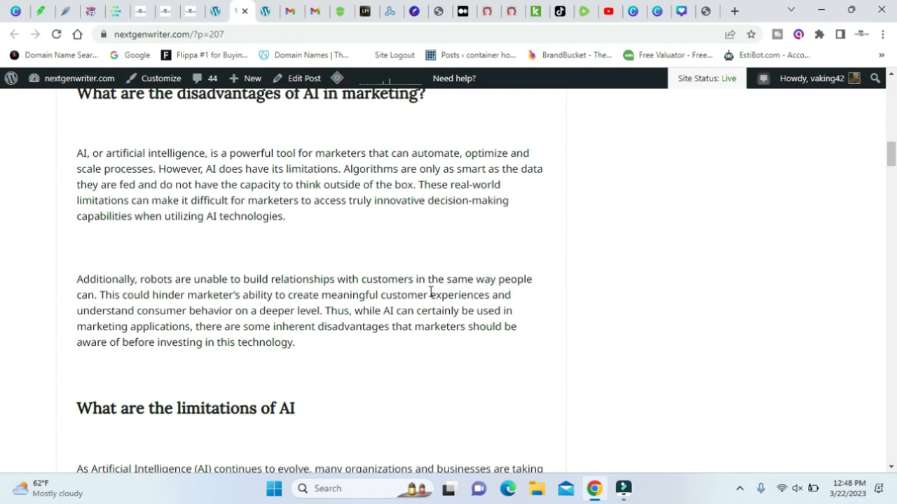
{"action": "mouse_move", "coordinate": [375, 276]}
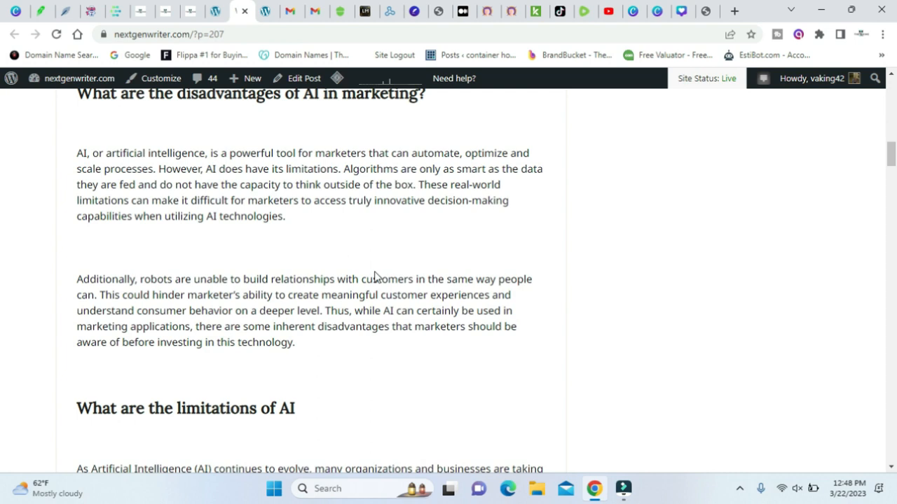
{"action": "scroll", "scroll_direction": "down", "scroll_amount": 3}
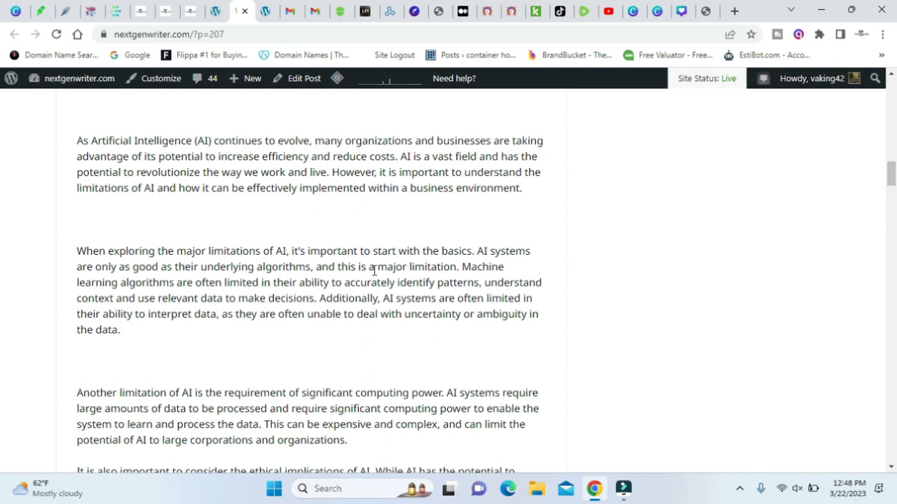
{"action": "scroll", "scroll_direction": "down", "scroll_amount": 3}
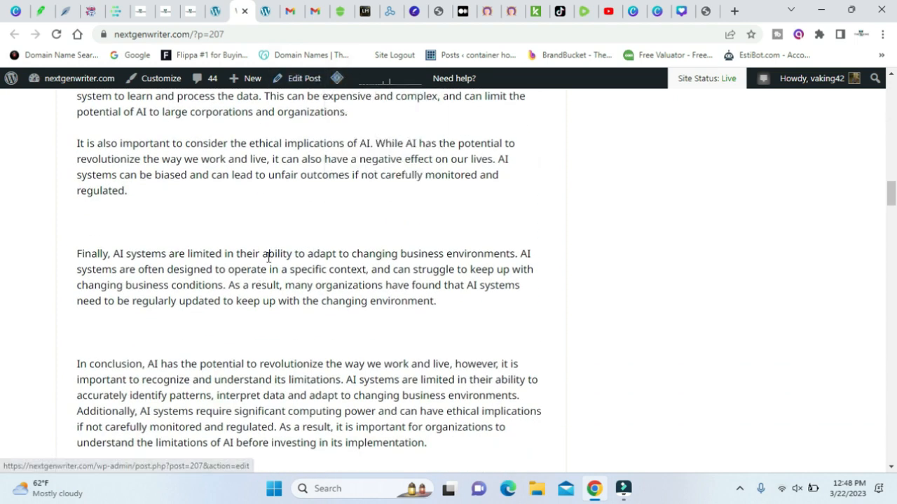
{"action": "scroll", "scroll_direction": "up", "scroll_amount": 3}
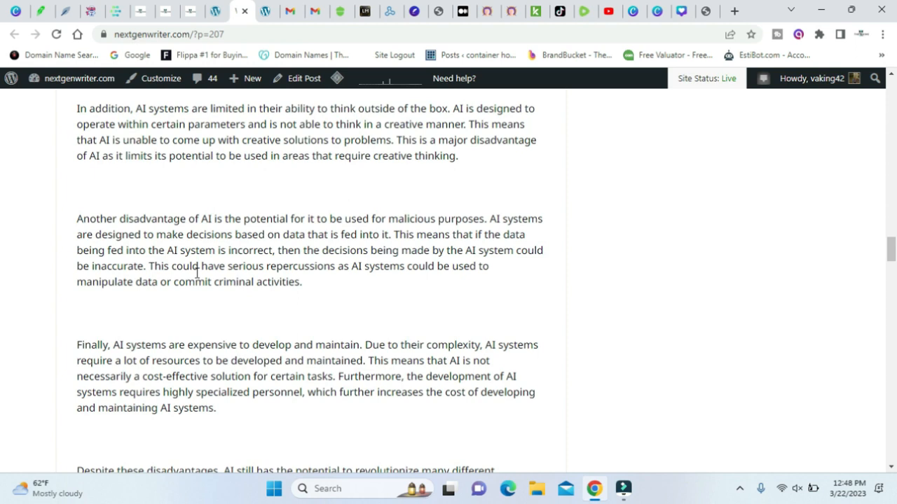